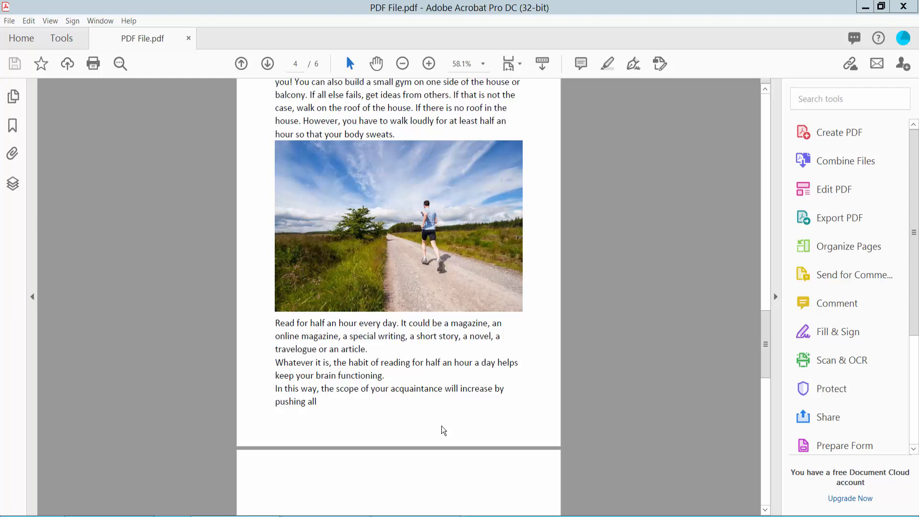
mouse_move(448, 29)
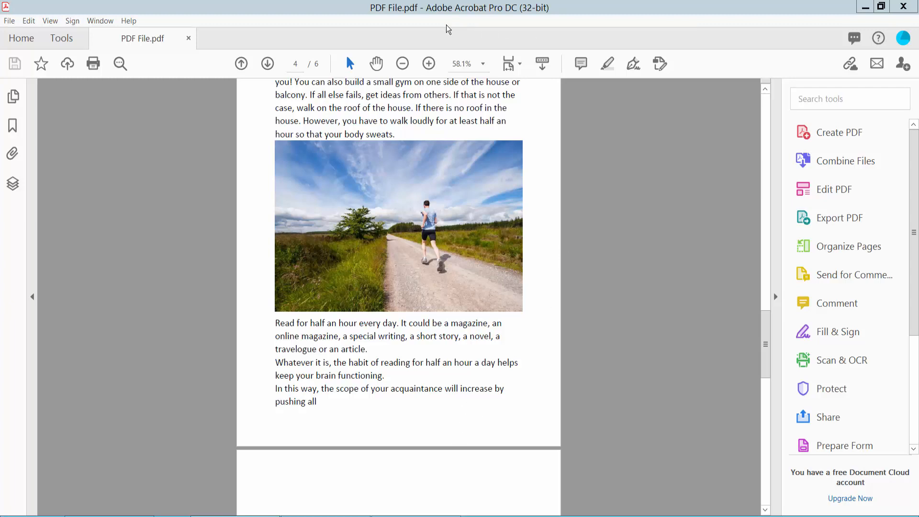
Draw a rectangle comment near the top of page 5 with the Rectangle drawing tool and widen it
scroll(down, 3)
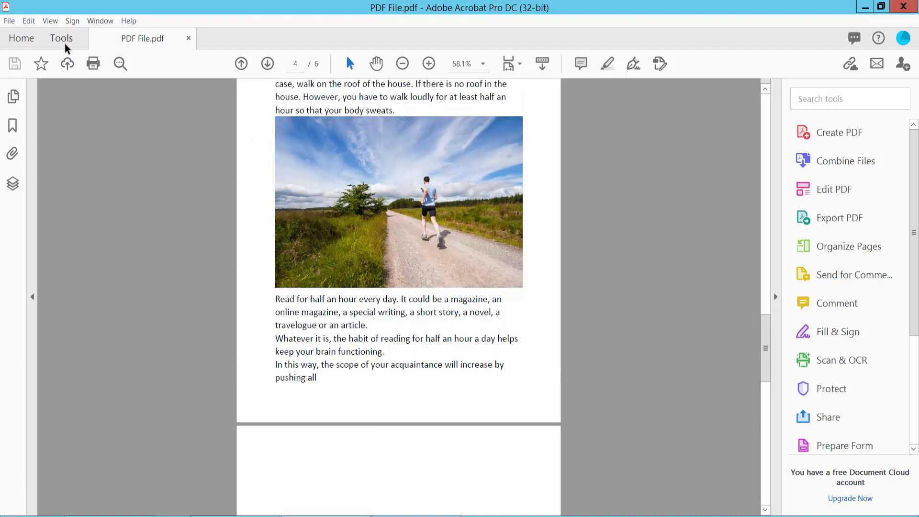
click(60, 38)
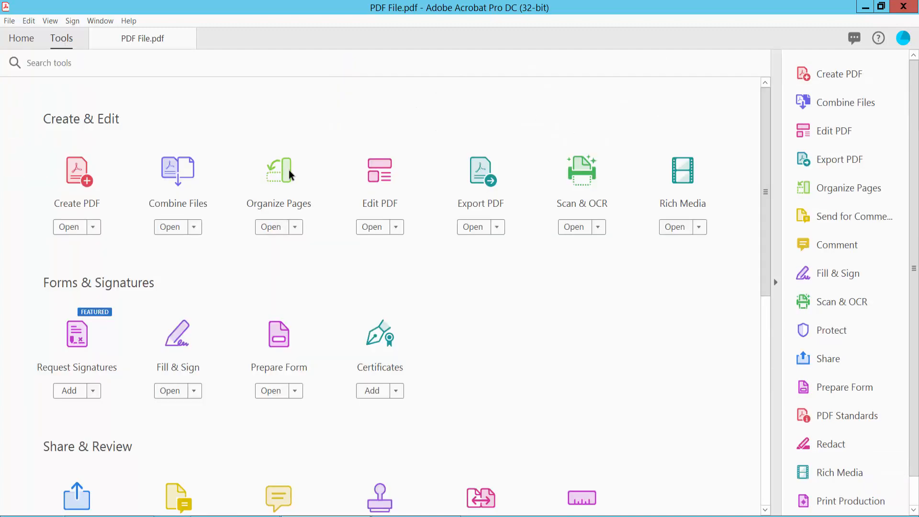
scroll(down, 3)
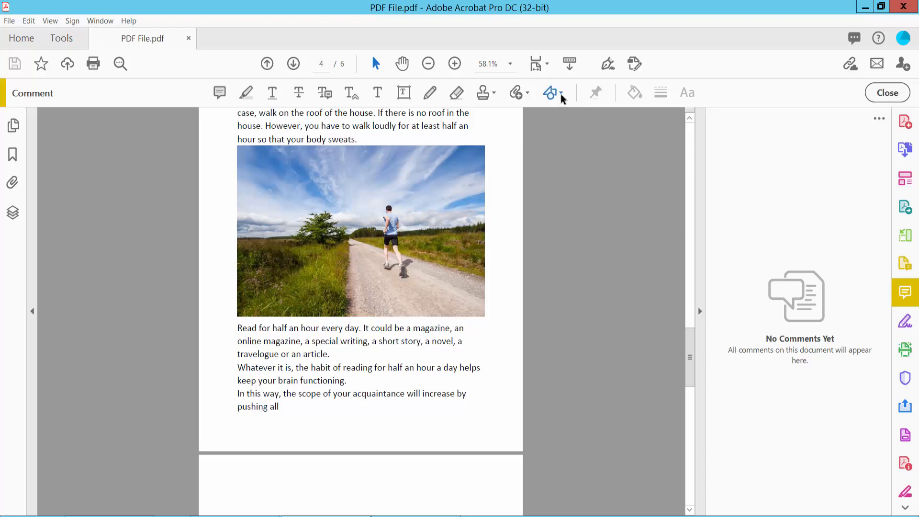
click(549, 93)
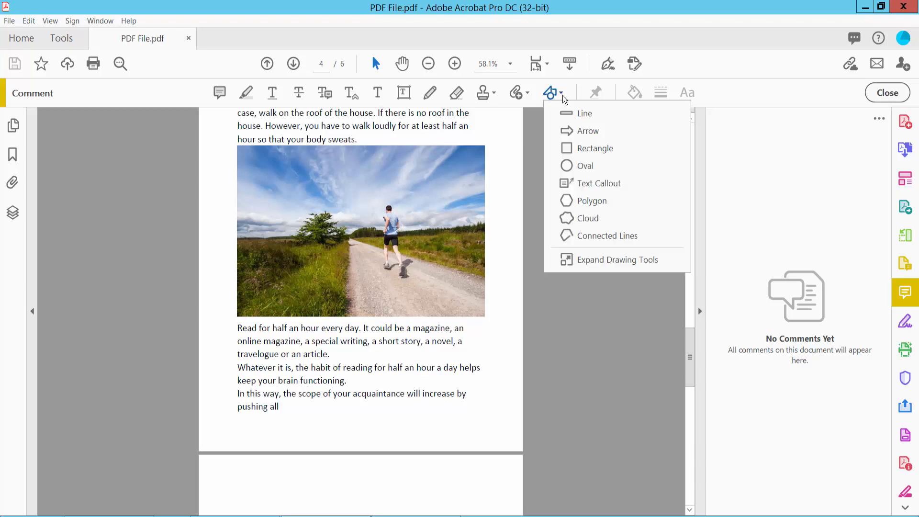
mouse_move(587, 218)
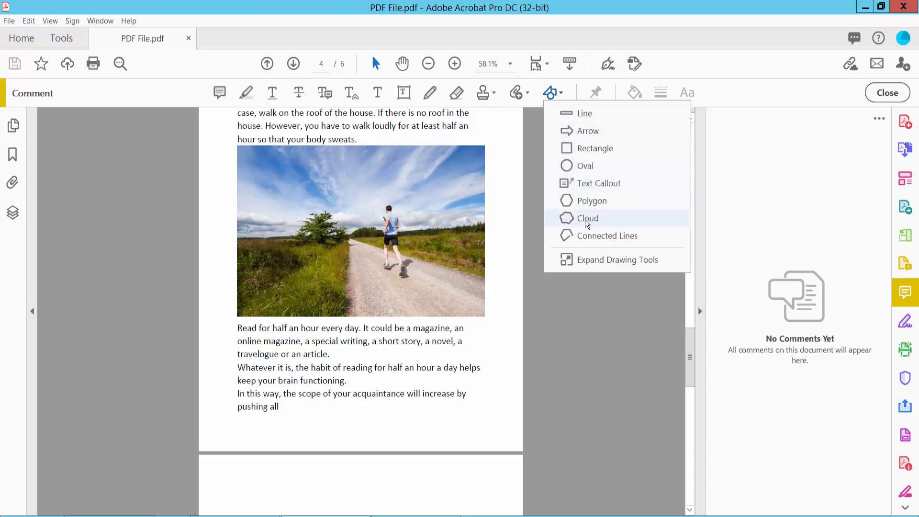
mouse_move(594, 148)
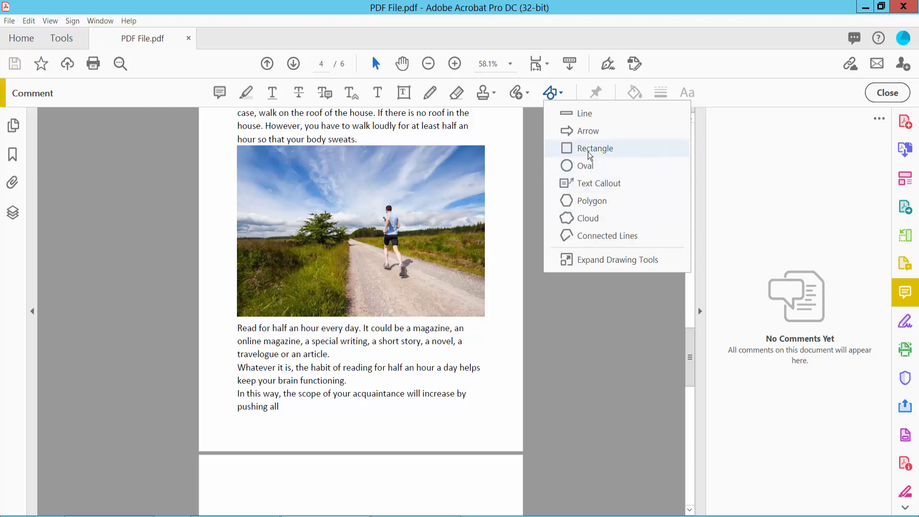
mouse_move(586, 154)
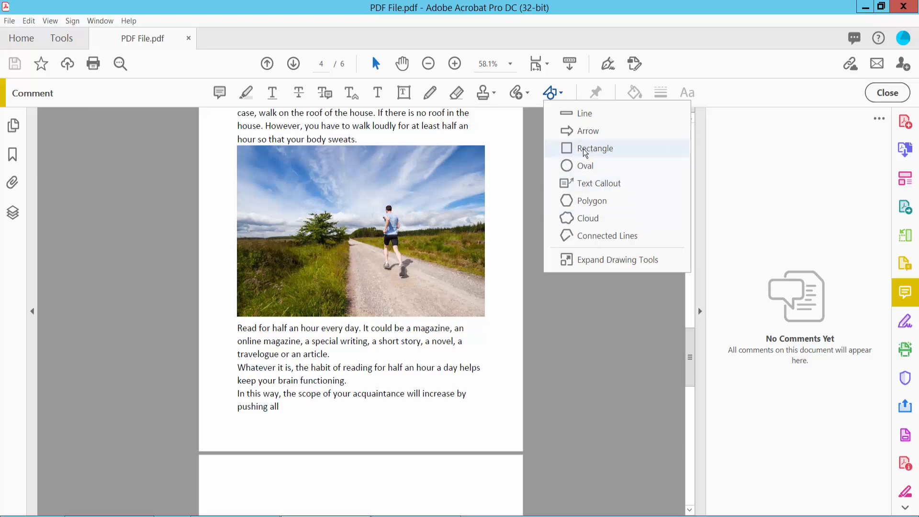
click(595, 148)
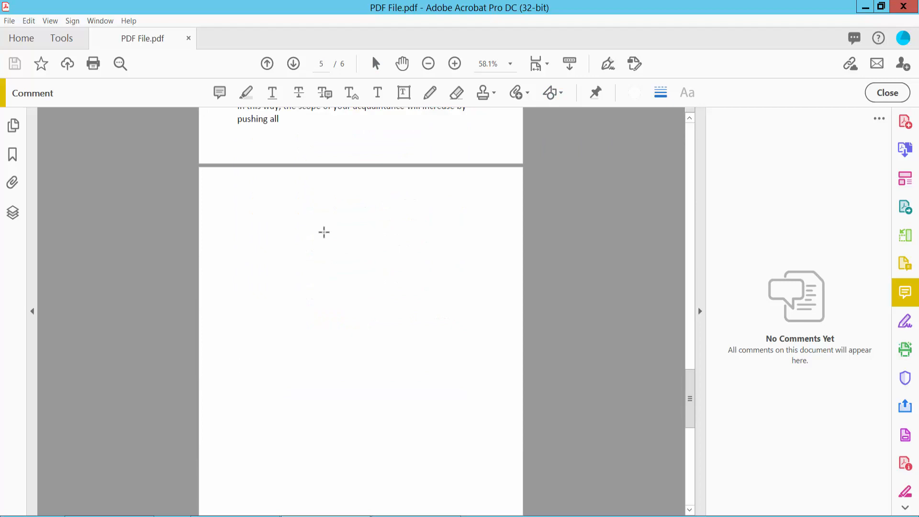
drag(294, 219, 407, 343)
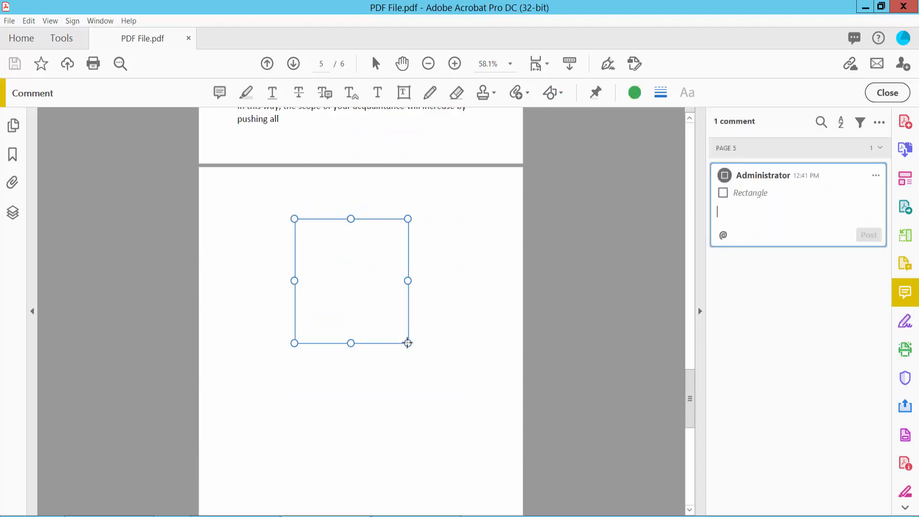
drag(408, 281, 436, 279)
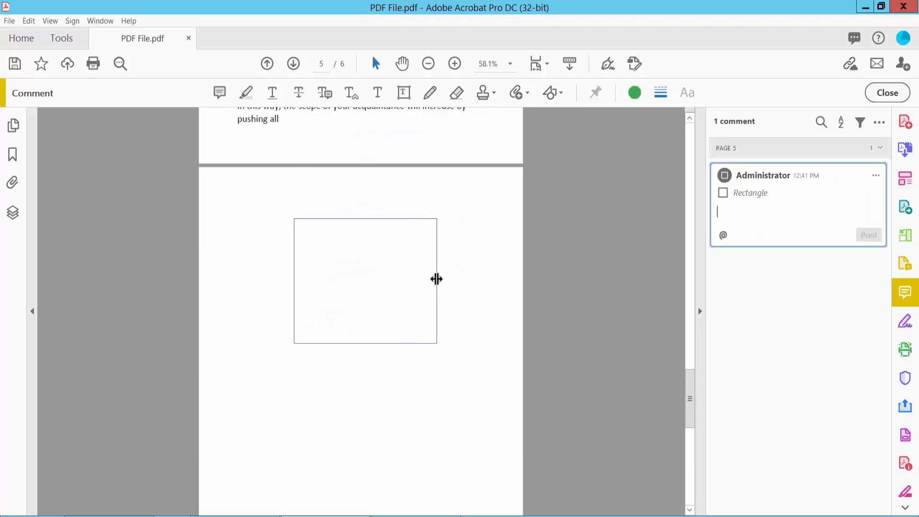
Give the rectangle a solid 7 pt border and a red fill in its properties
right_click(366, 280)
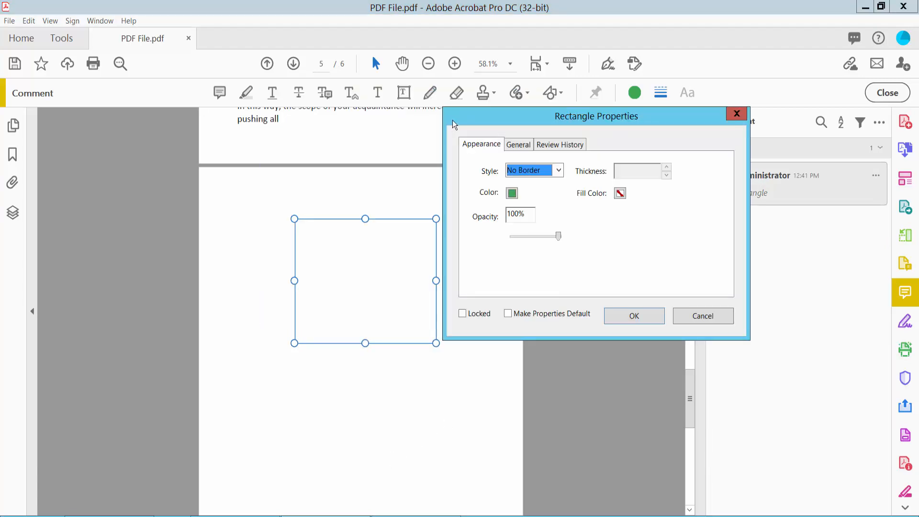
drag(596, 116, 682, 116)
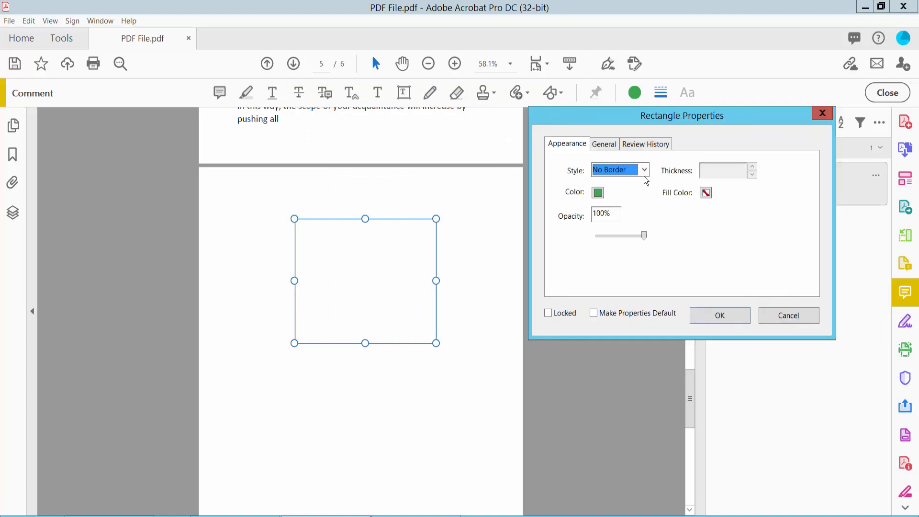
click(618, 170)
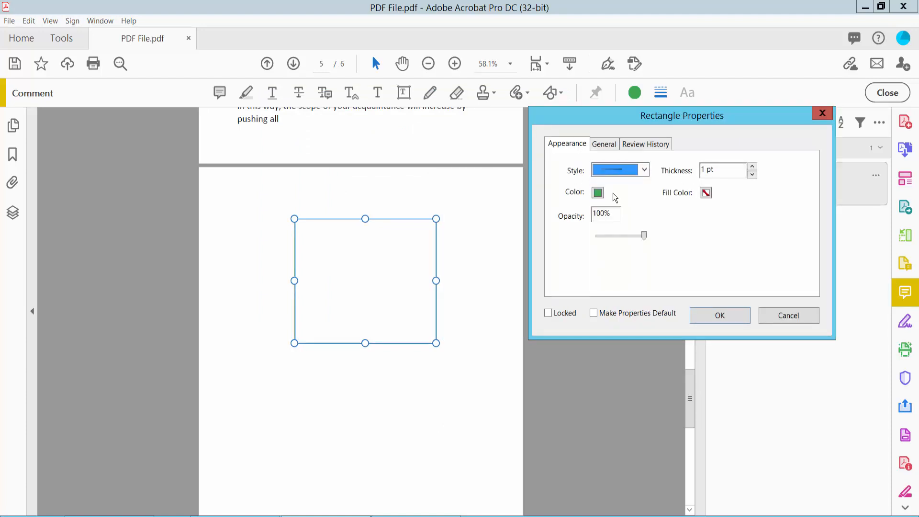
click(752, 167)
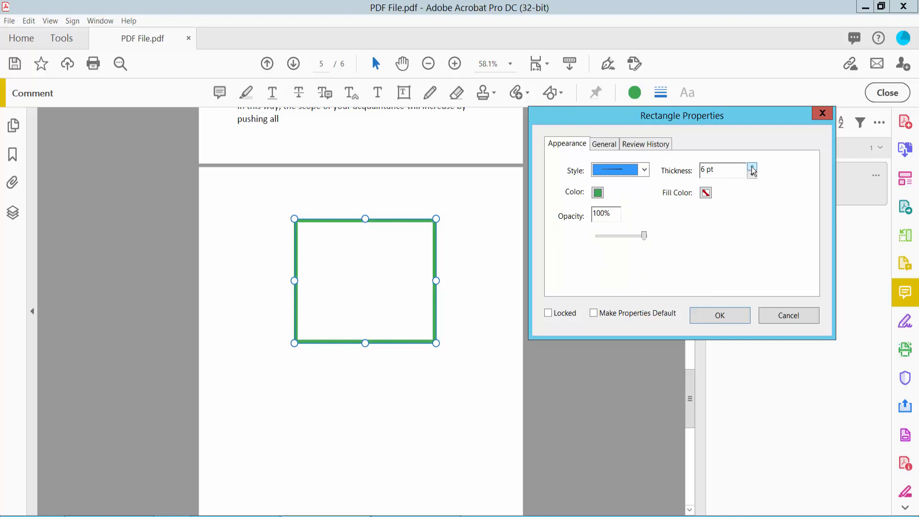
click(753, 167)
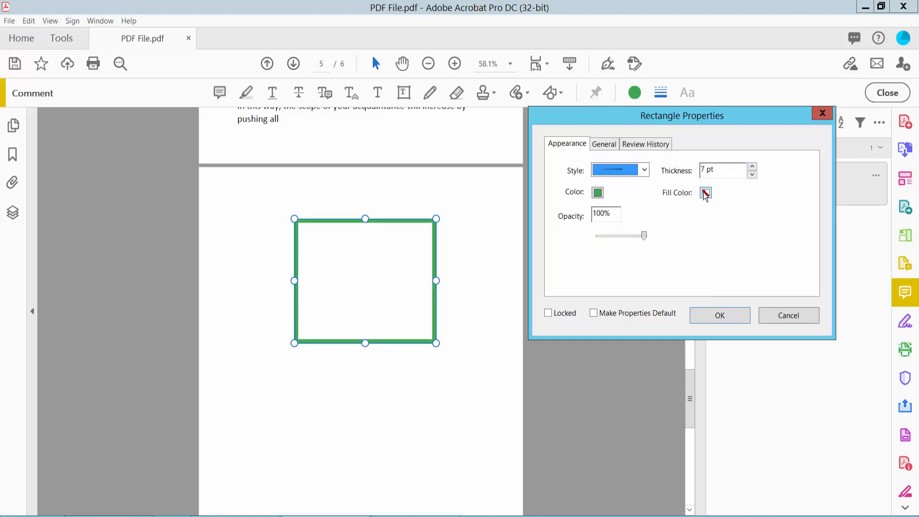
click(706, 192)
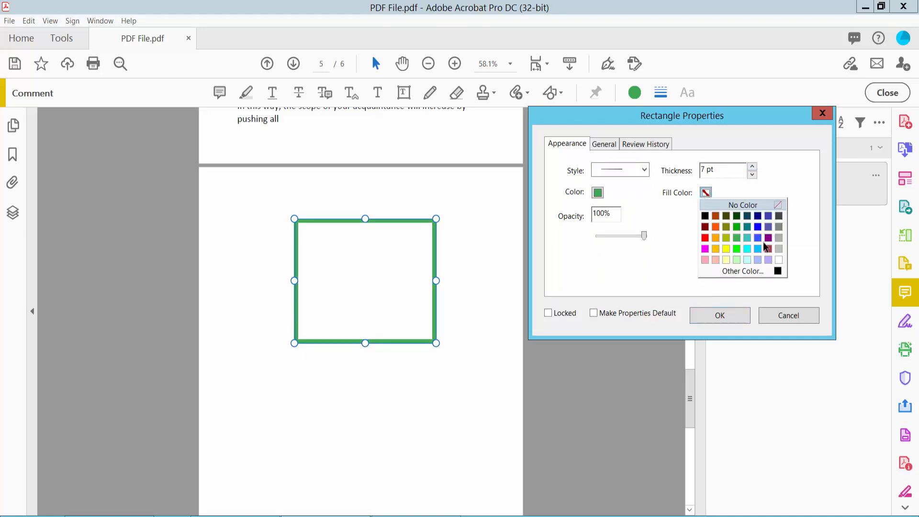
click(767, 238)
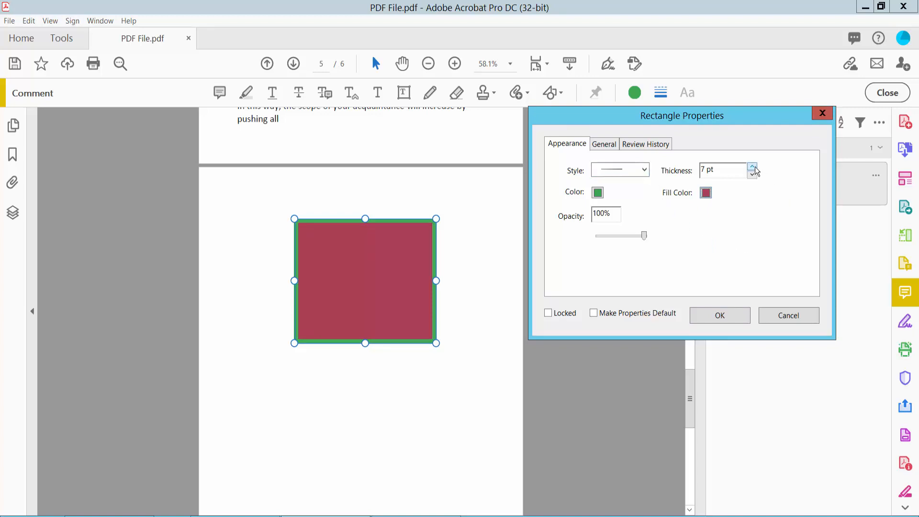
Set the rectangle's border style to solid, lower its opacity to 29%, and apply
click(752, 167)
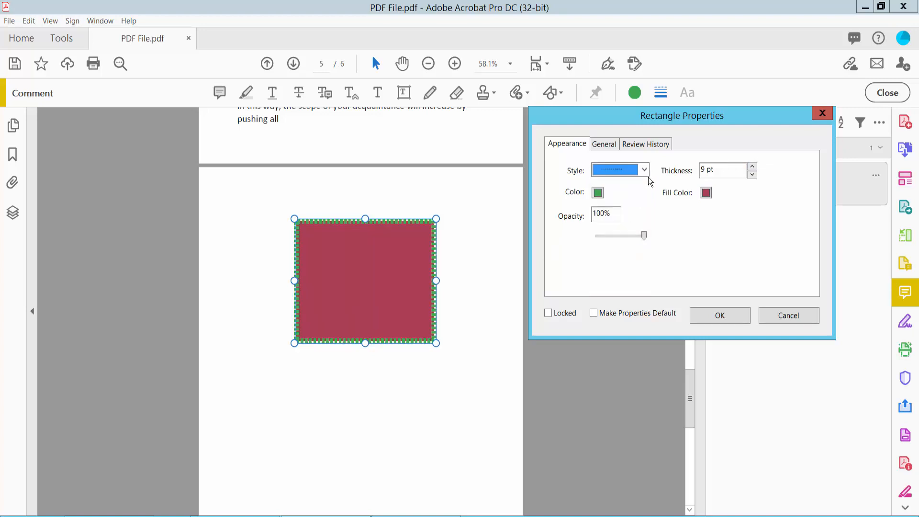
click(620, 170)
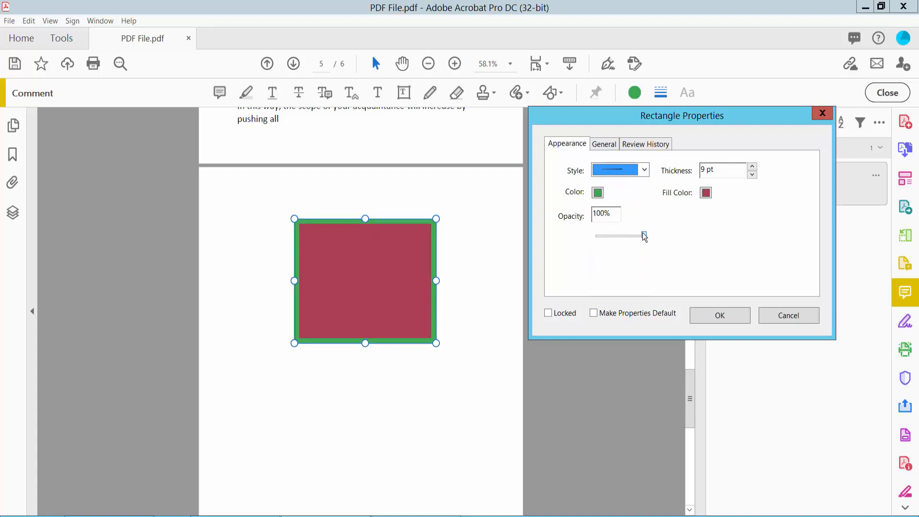
drag(644, 235, 620, 236)
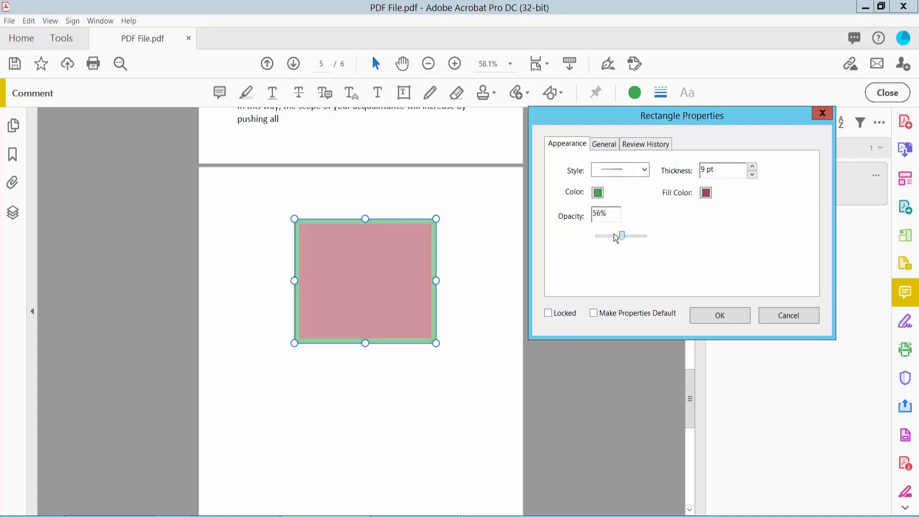
drag(622, 235, 609, 236)
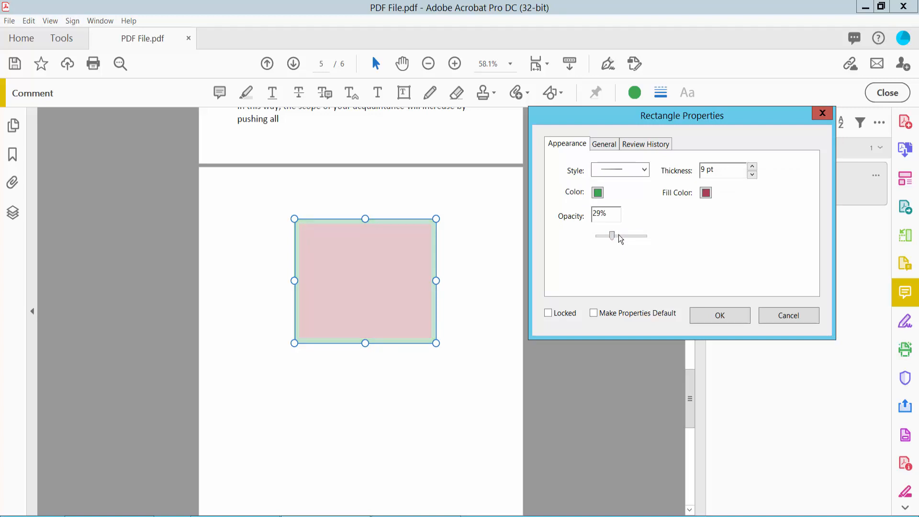
click(719, 316)
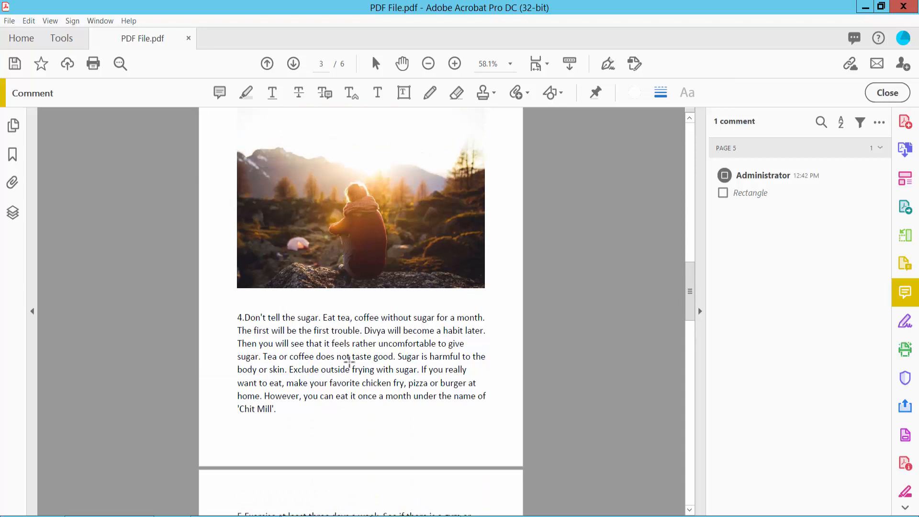
Drag a circle over the fourth paragraph on page 3
drag(282, 256, 430, 405)
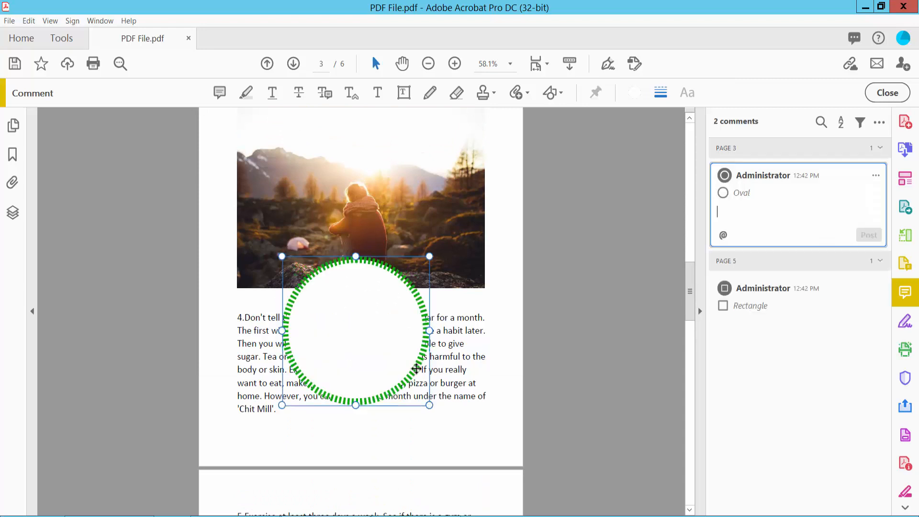
In the circle's properties, set the fill to green, the border colour to red, and the style to solid
click(447, 492)
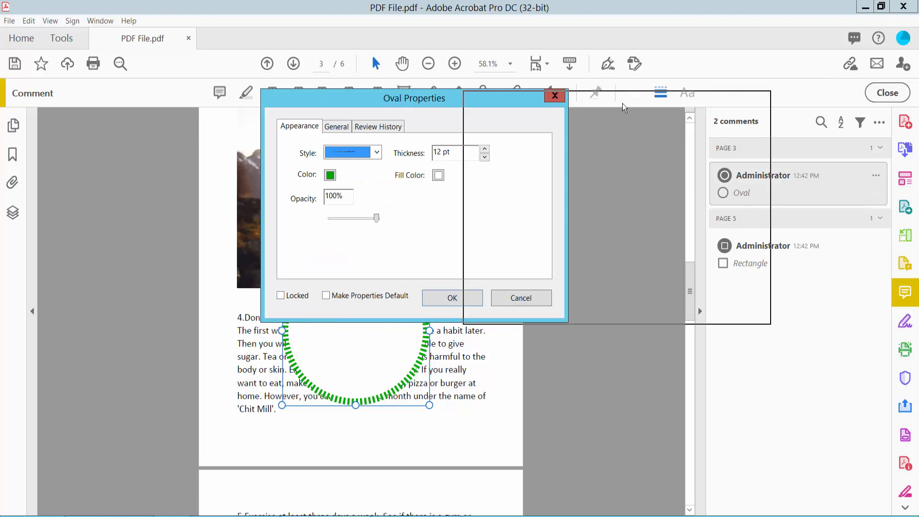
click(667, 177)
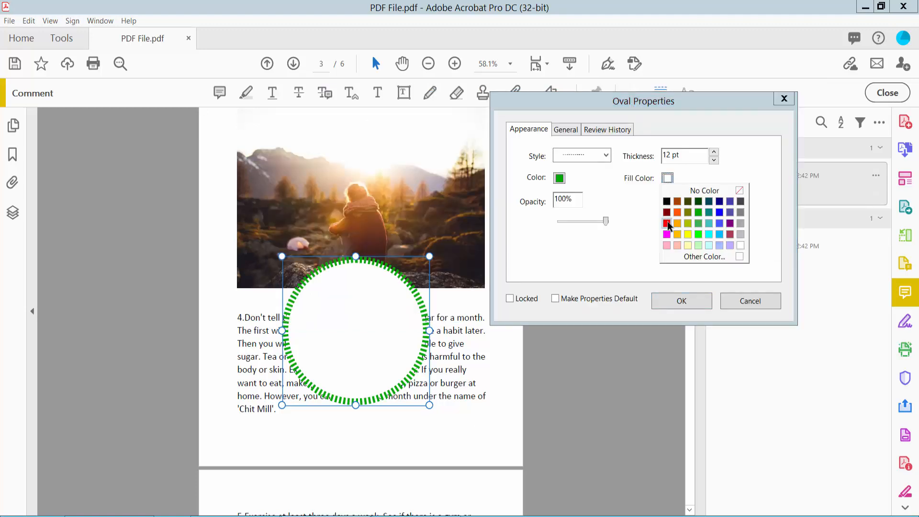
click(666, 224)
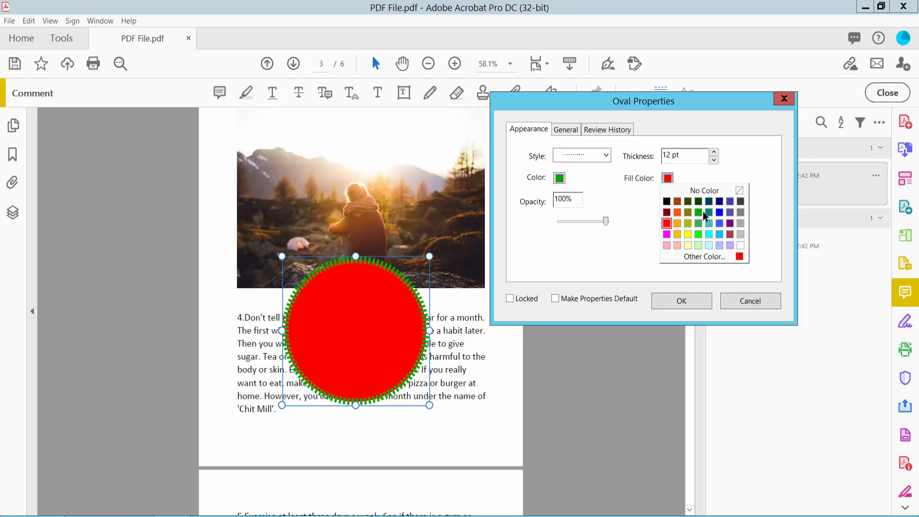
click(698, 223)
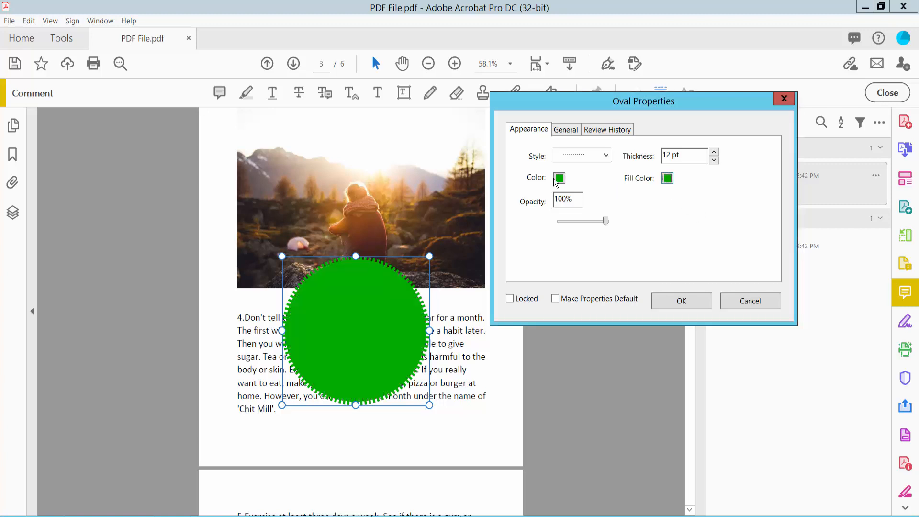
click(559, 179)
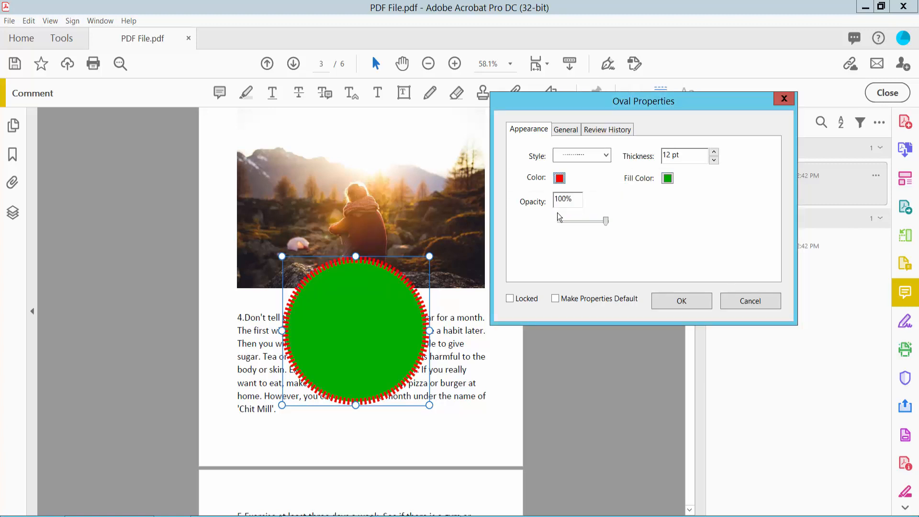
click(581, 156)
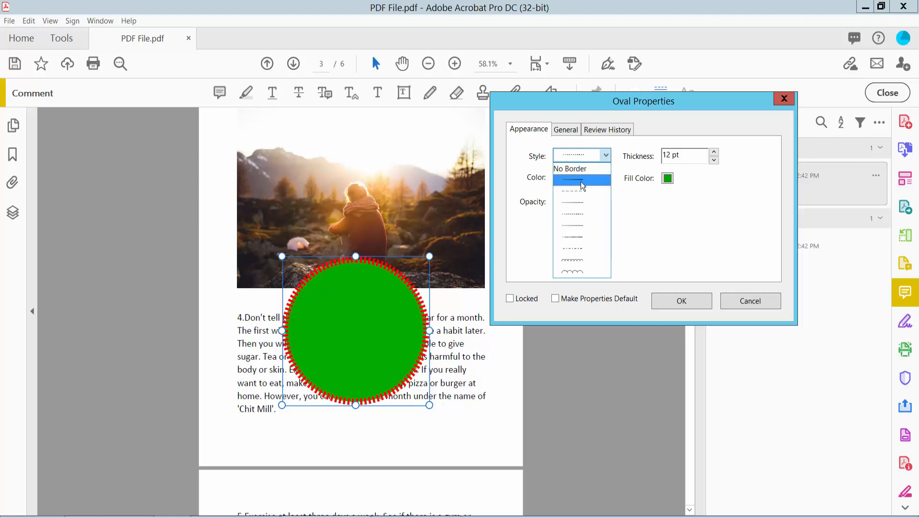
click(580, 182)
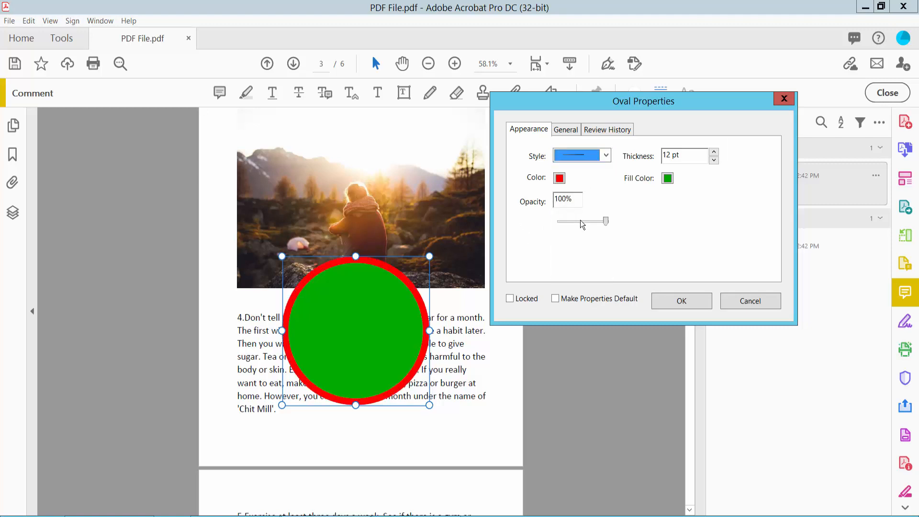
Lower the circle's opacity to about 65% and move it lower over the paragraph
drag(605, 222, 590, 222)
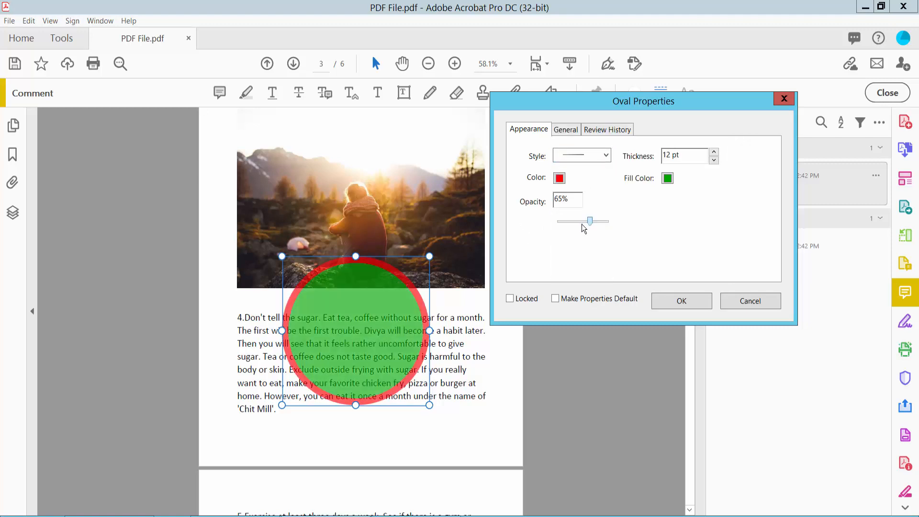
drag(590, 222, 579, 221)
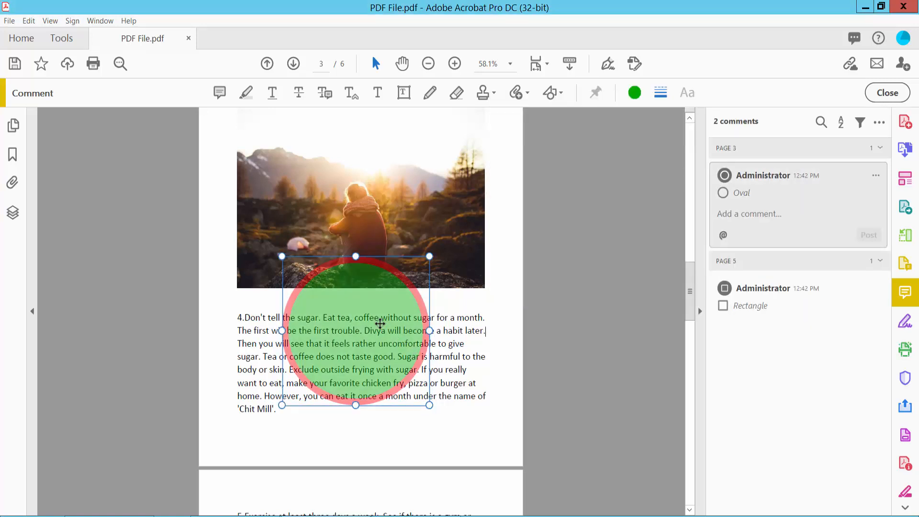
drag(354, 330, 355, 369)
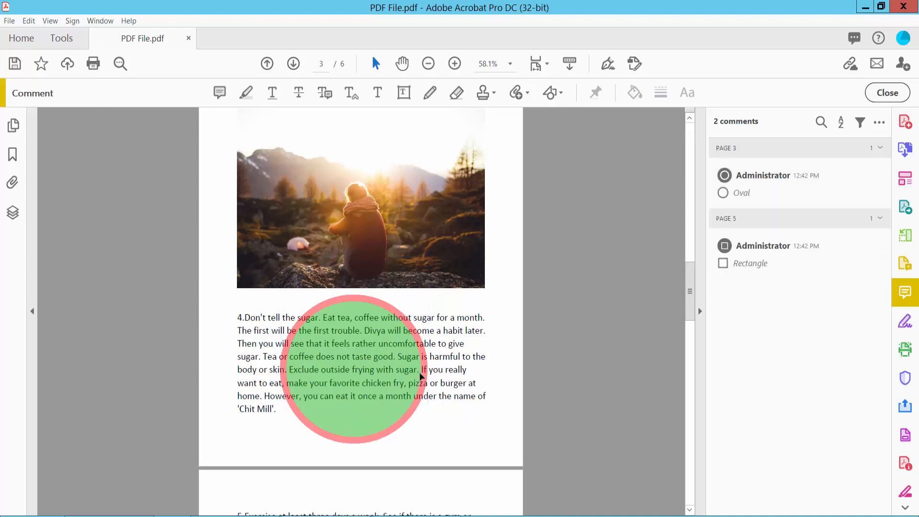
scroll(down, 3)
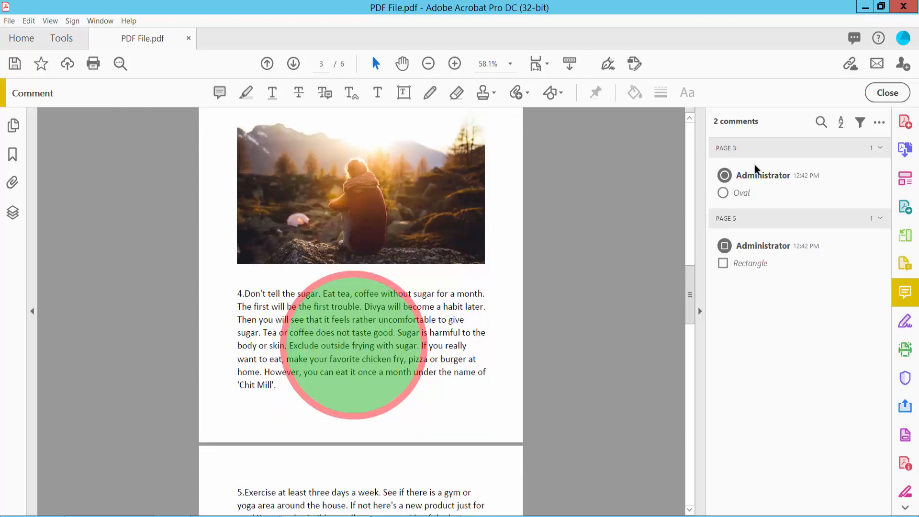
click(9, 21)
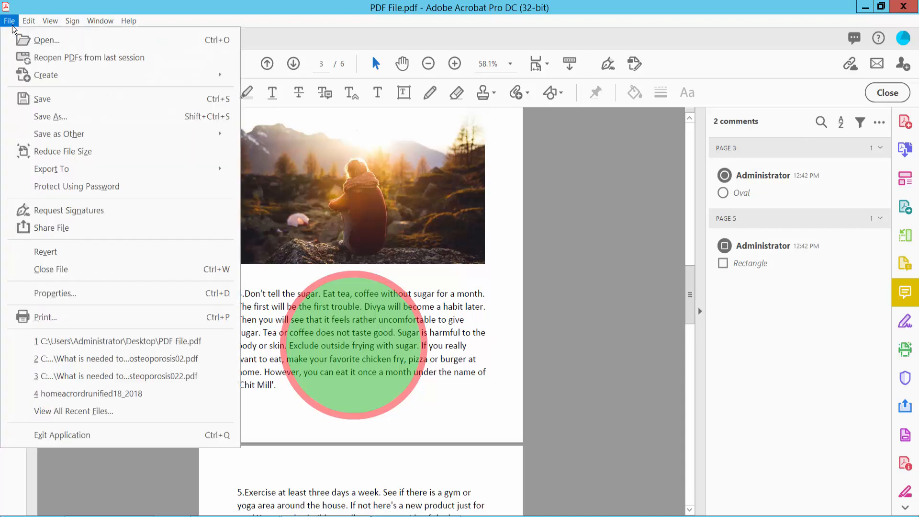
mouse_move(50, 116)
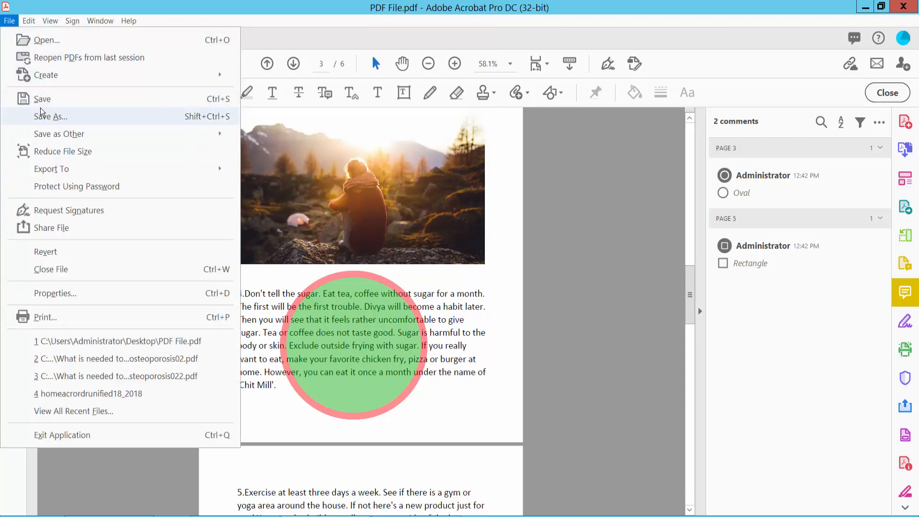